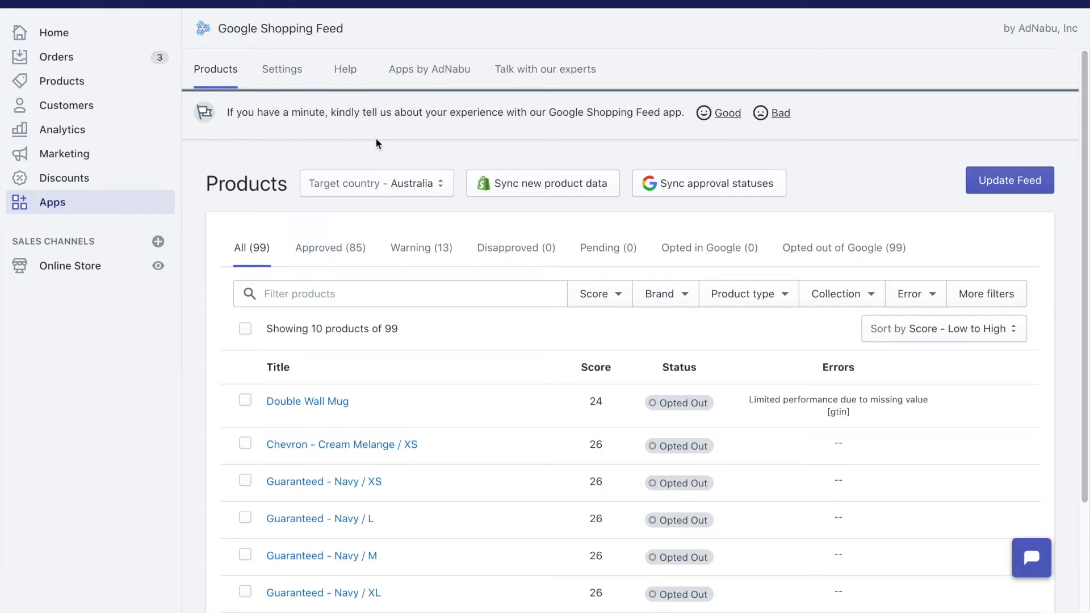
Step: Open Google Shopping Feed's Merchant Center settings, showing domain verification, tax and shipping countries
left_click(282, 69)
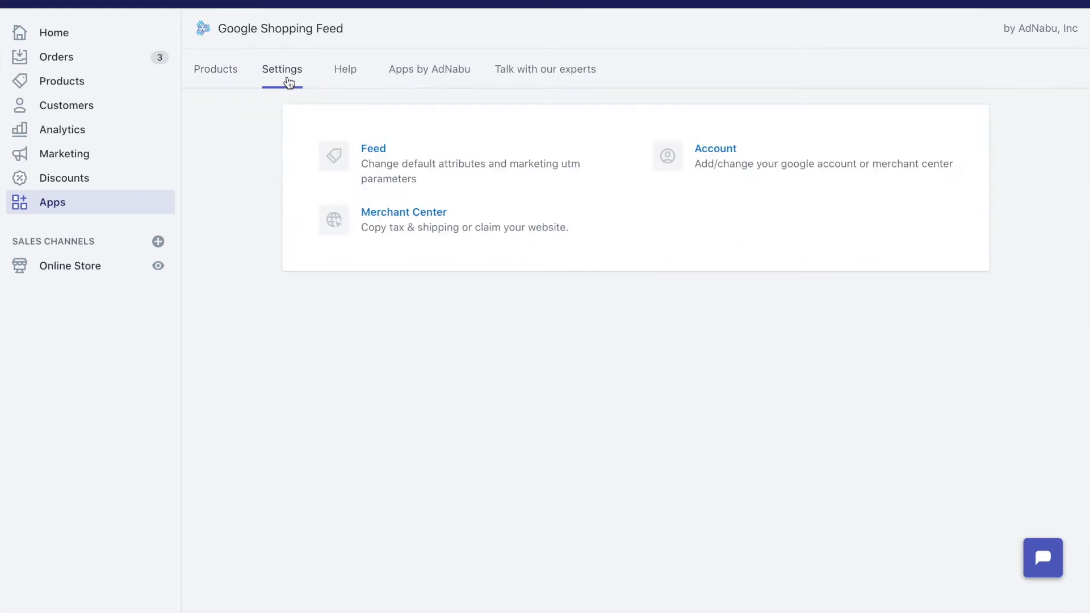
left_click(403, 212)
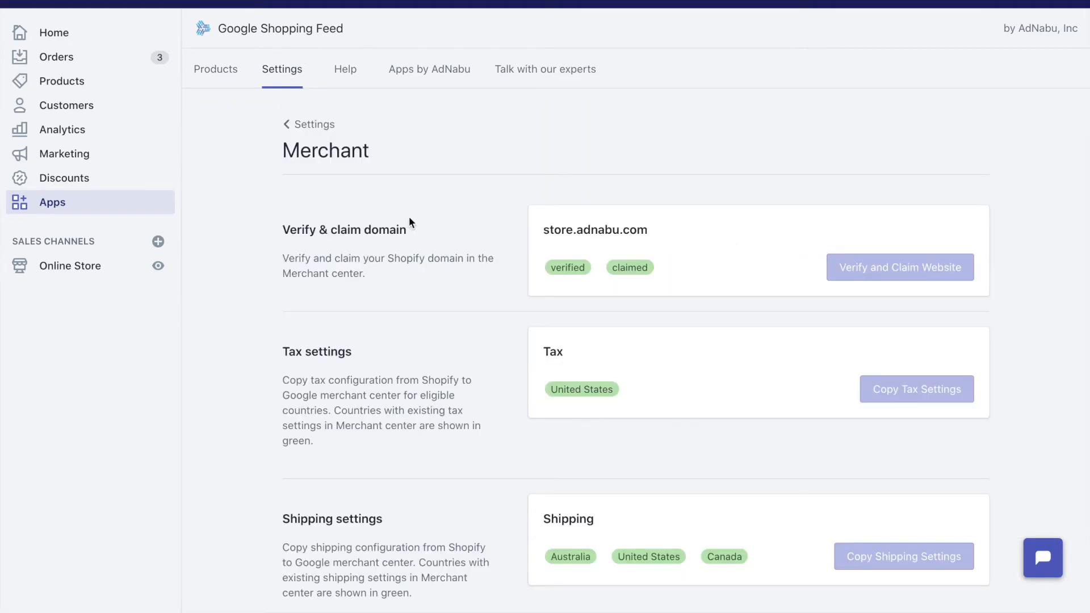
mouse_move(730, 521)
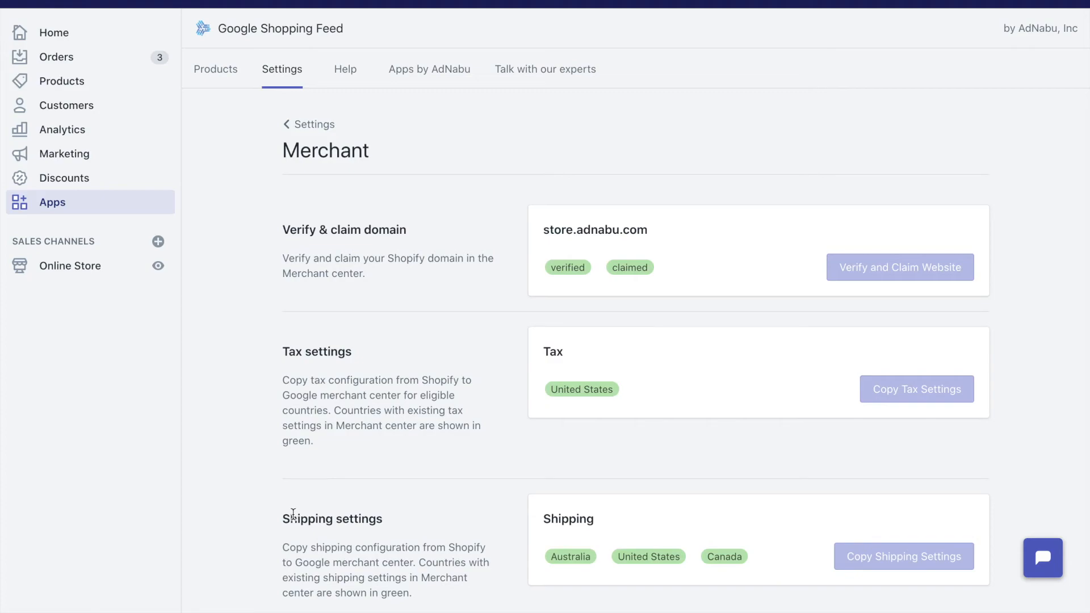
mouse_move(148, 563)
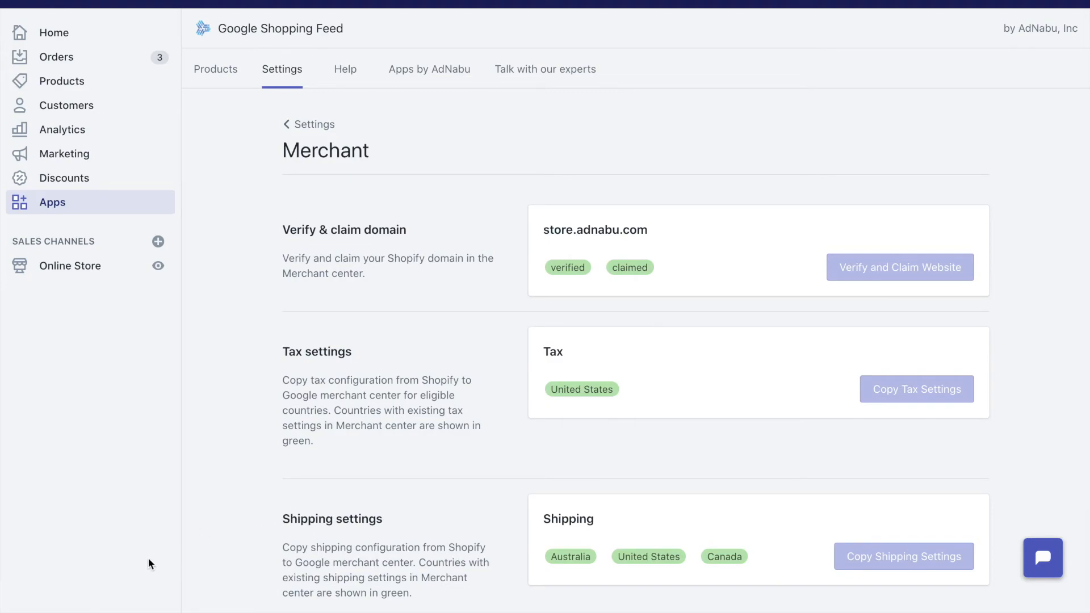
mouse_move(325, 547)
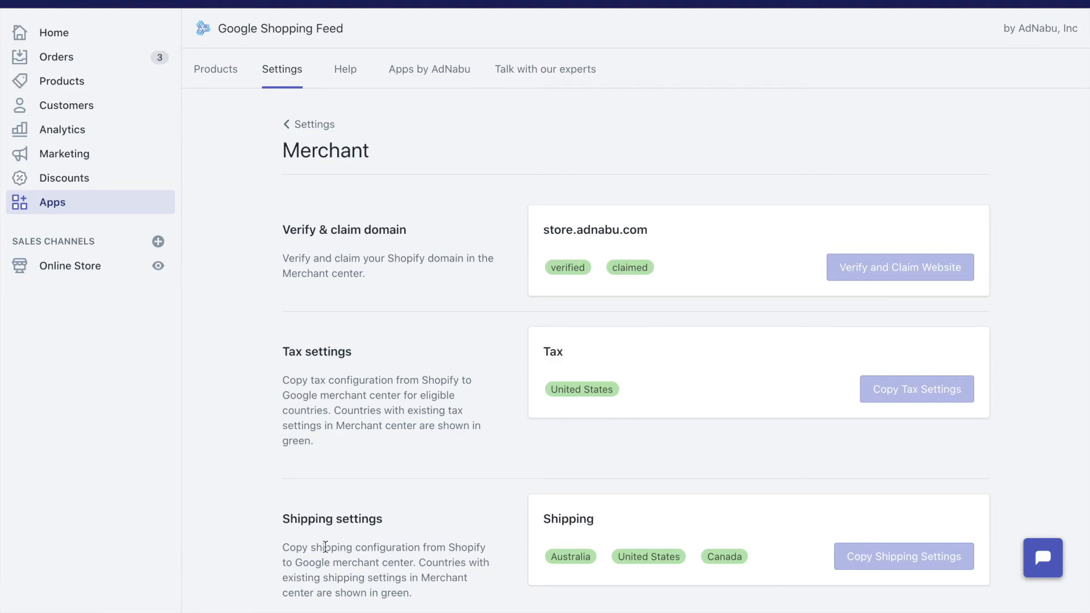
mouse_move(563, 539)
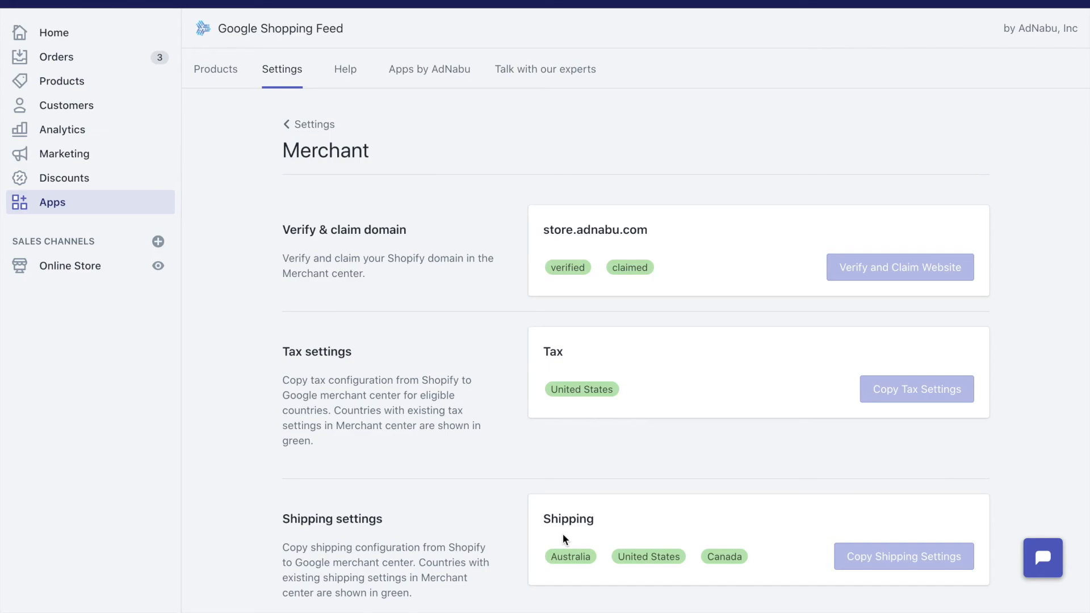
mouse_move(554, 537)
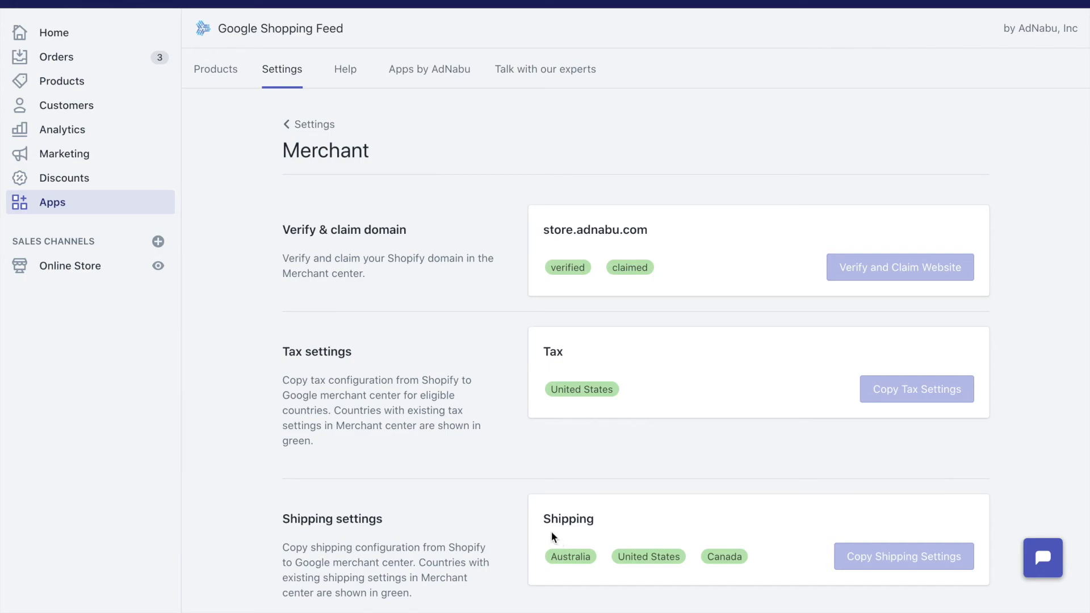
mouse_move(473, 397)
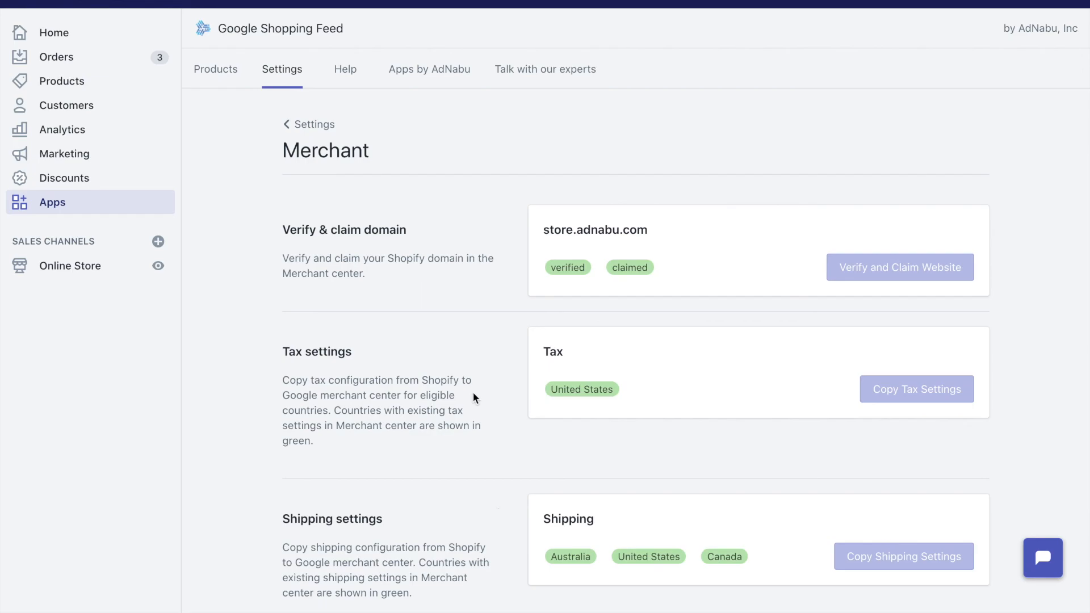